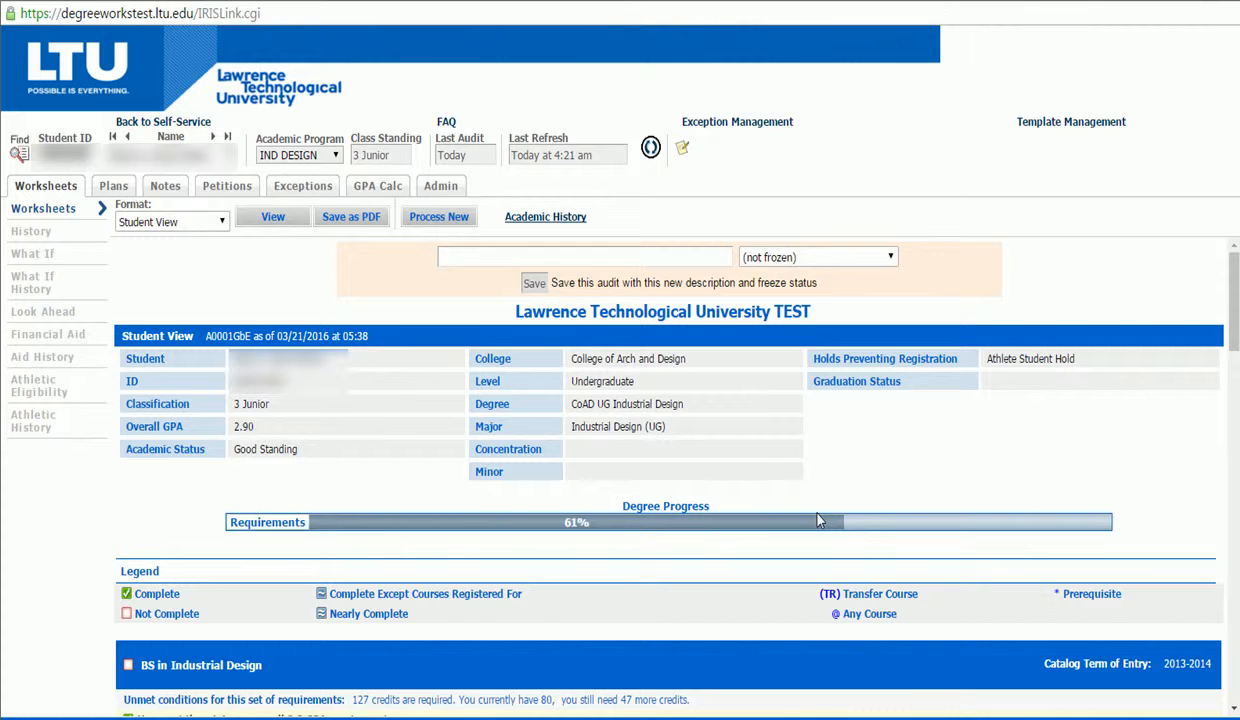
{"action": "mouse_move", "coordinate": [836, 531]}
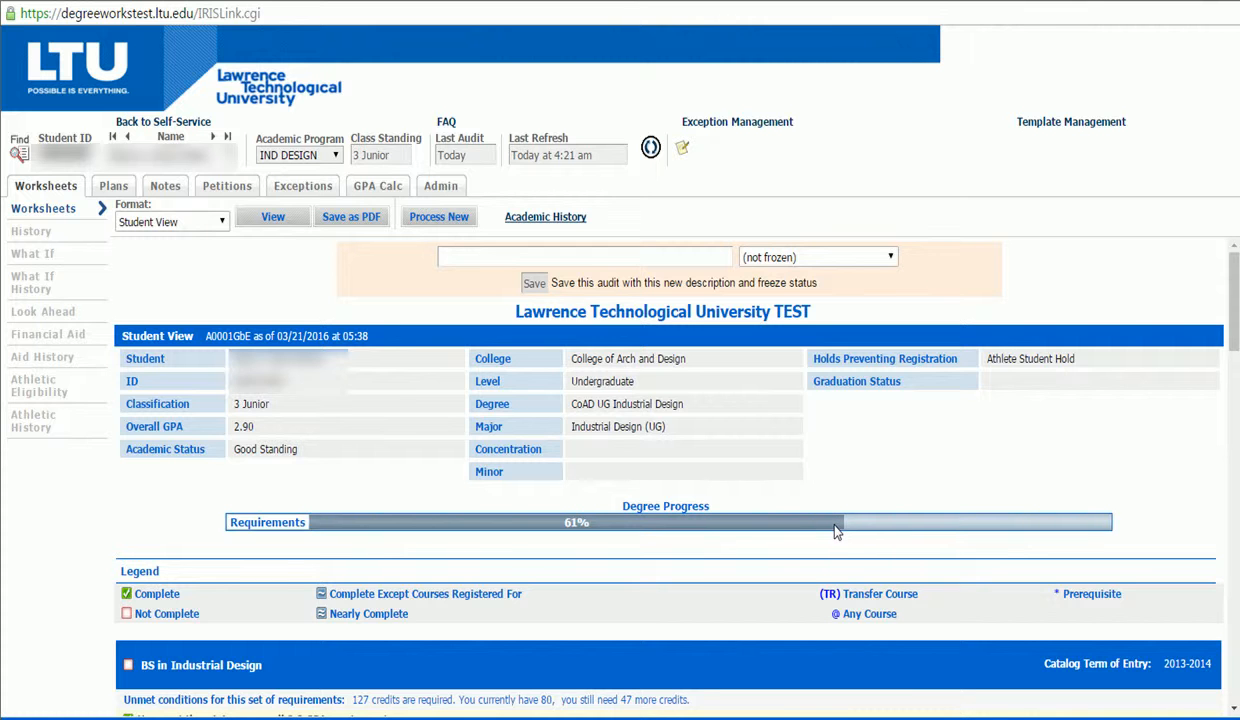
{"action": "mouse_move", "coordinate": [837, 530]}
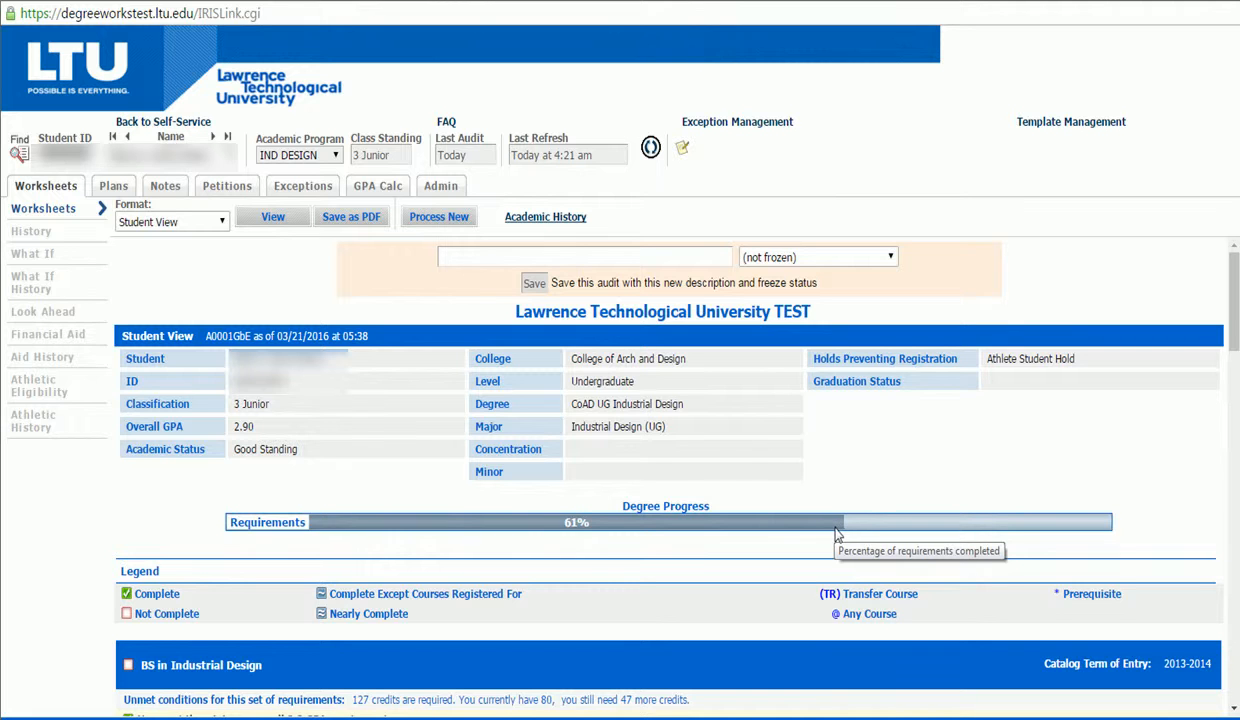
{"action": "mouse_move", "coordinate": [838, 533]}
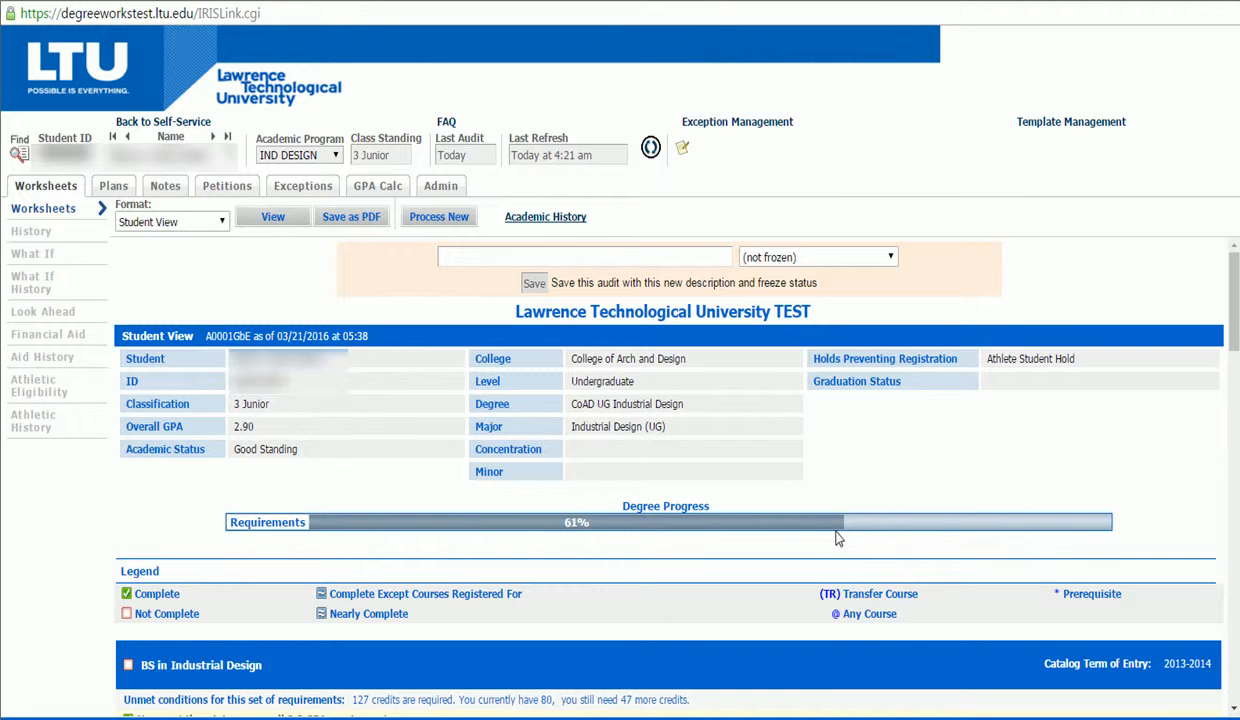
{"action": "mouse_move", "coordinate": [802, 572]}
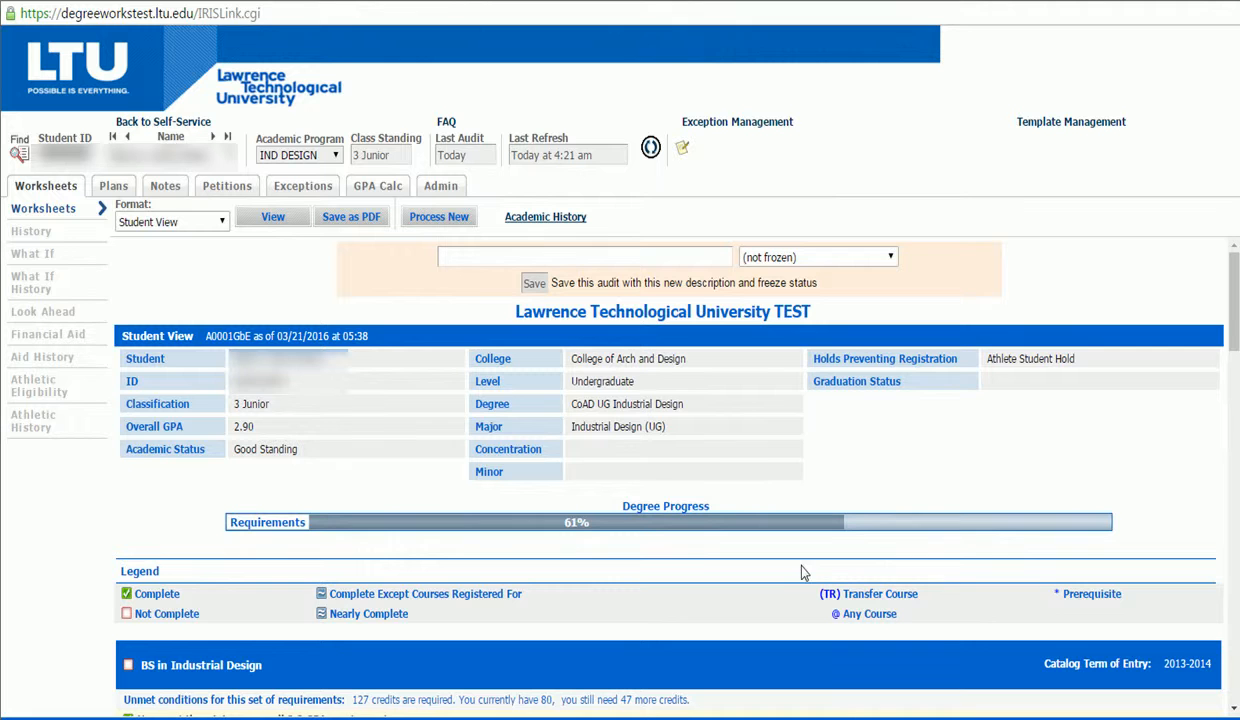
{"action": "mouse_move", "coordinate": [818, 592]}
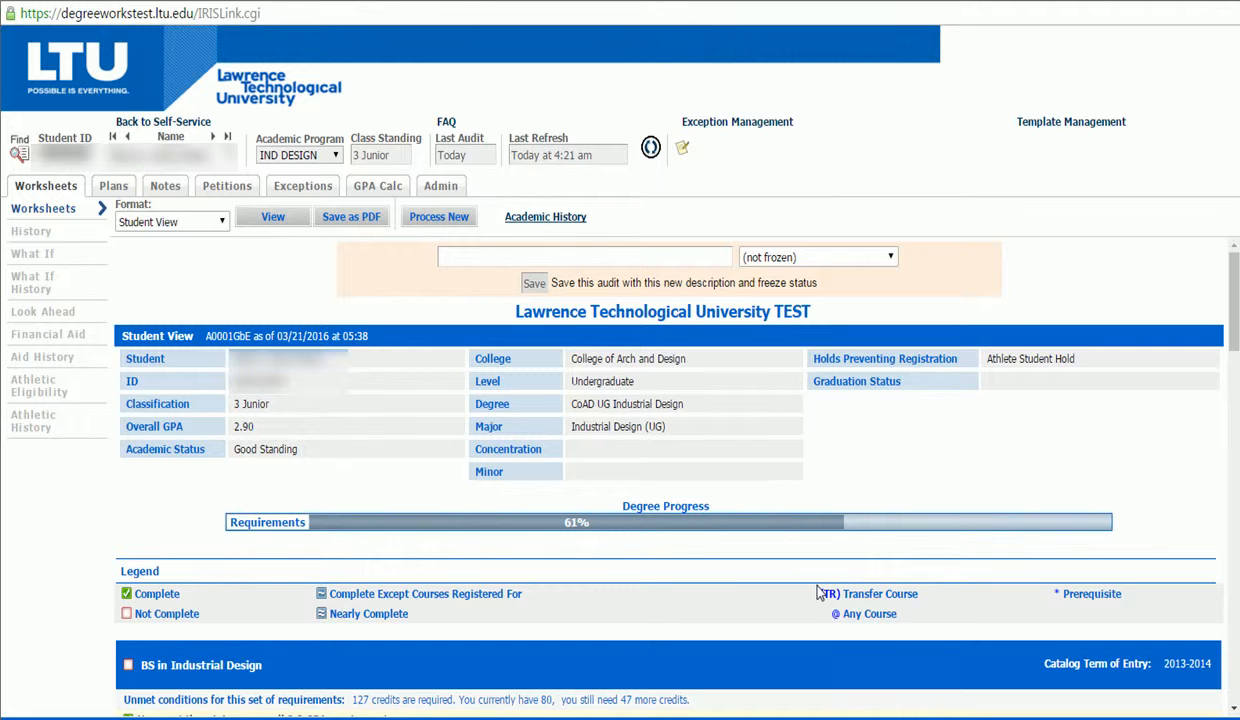
{"action": "mouse_move", "coordinate": [815, 590]}
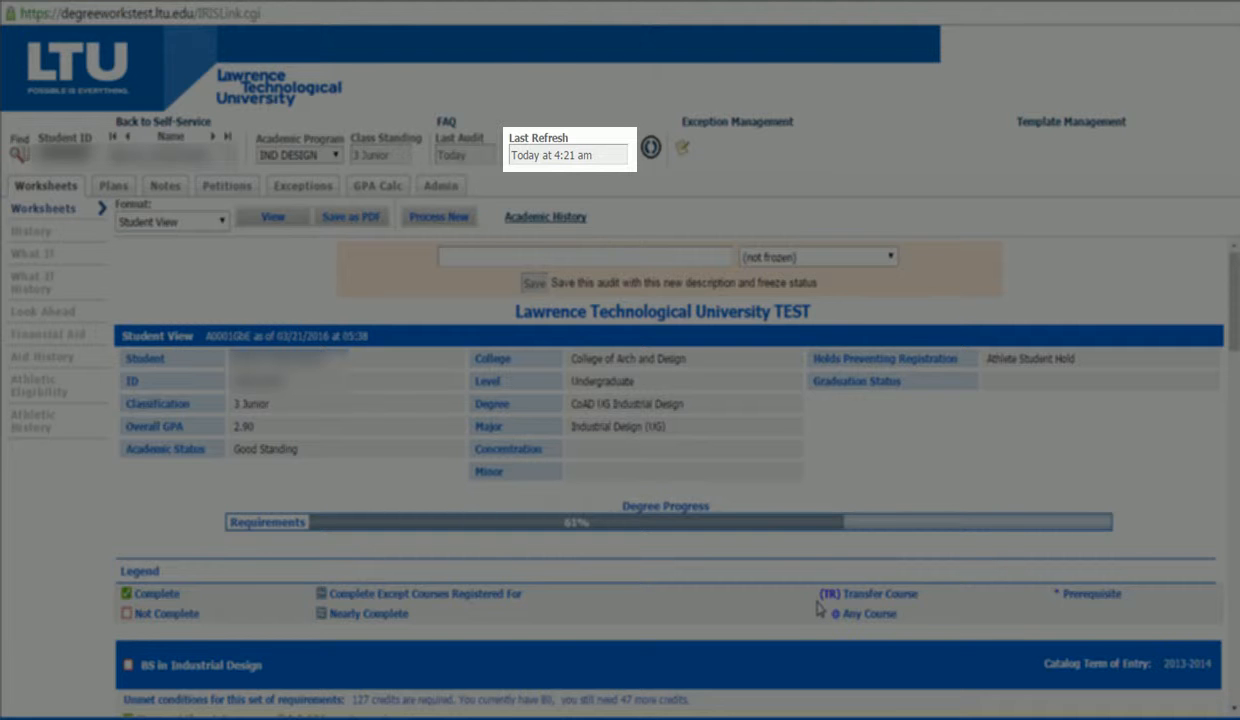
{"action": "mouse_move", "coordinate": [824, 614]}
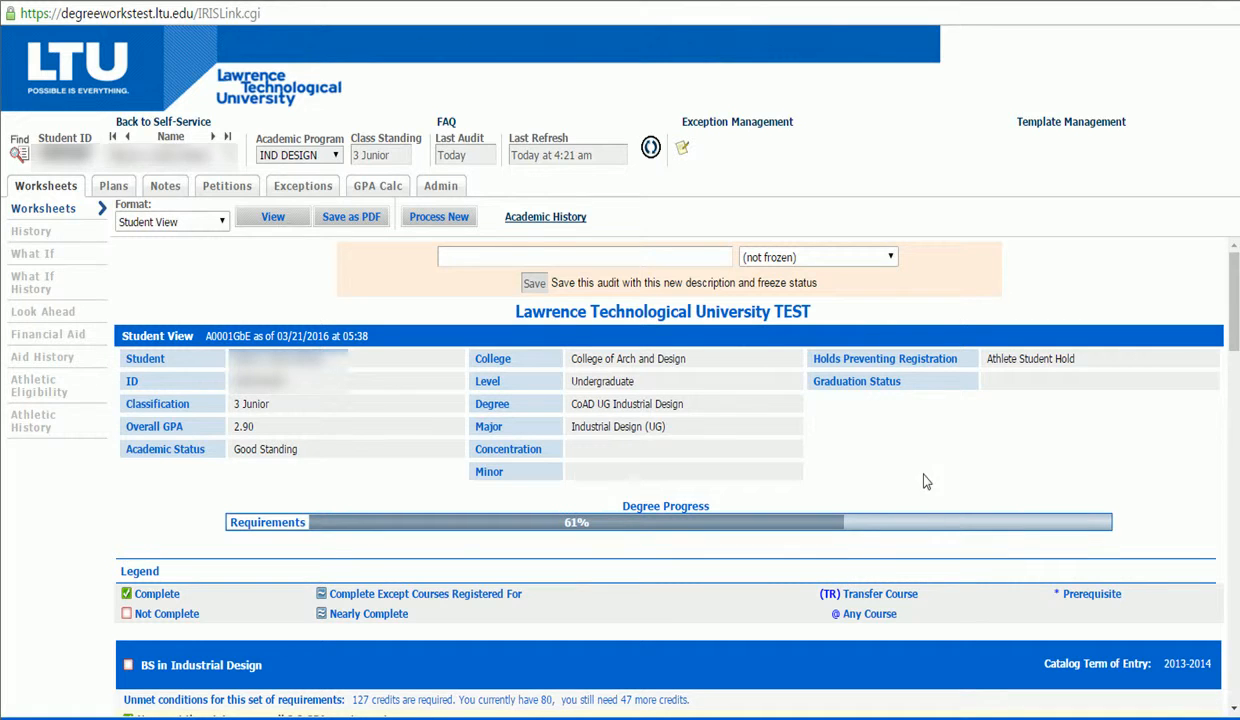
{"action": "mouse_move", "coordinate": [687, 215]}
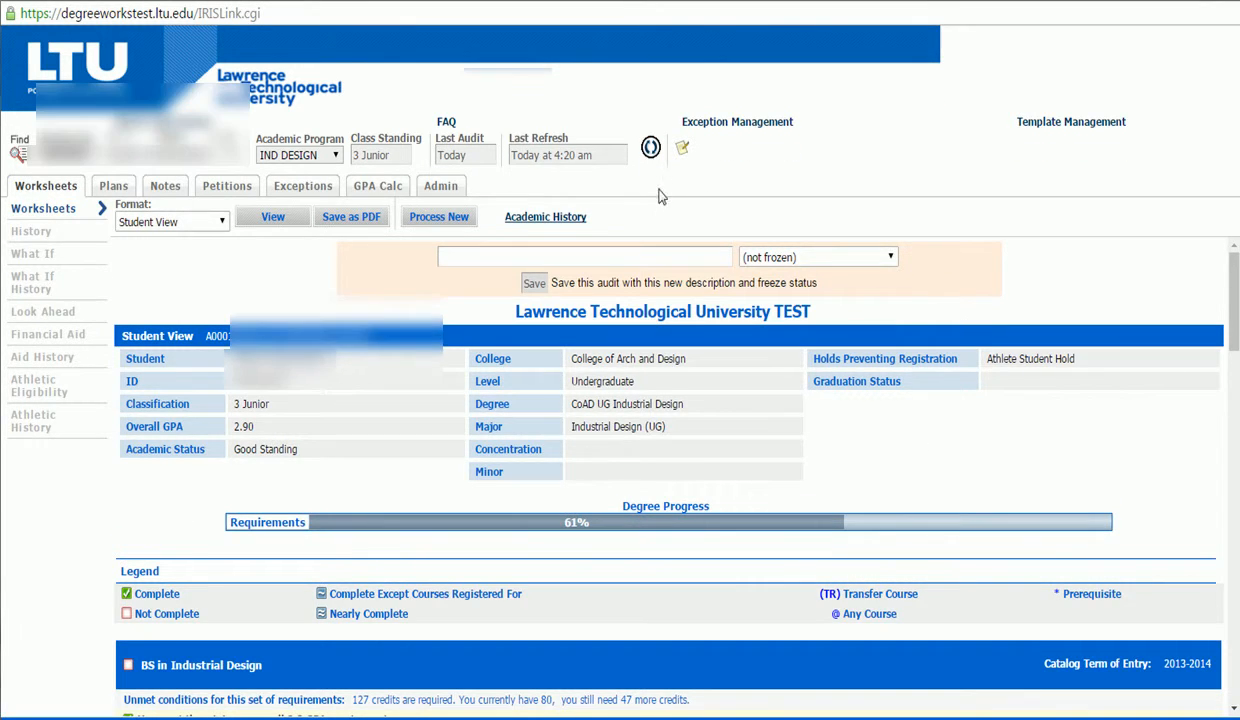
Refresh the student's data from Banner, confirm, and dismiss the success message.
{"action": "left_click", "coordinate": [650, 147]}
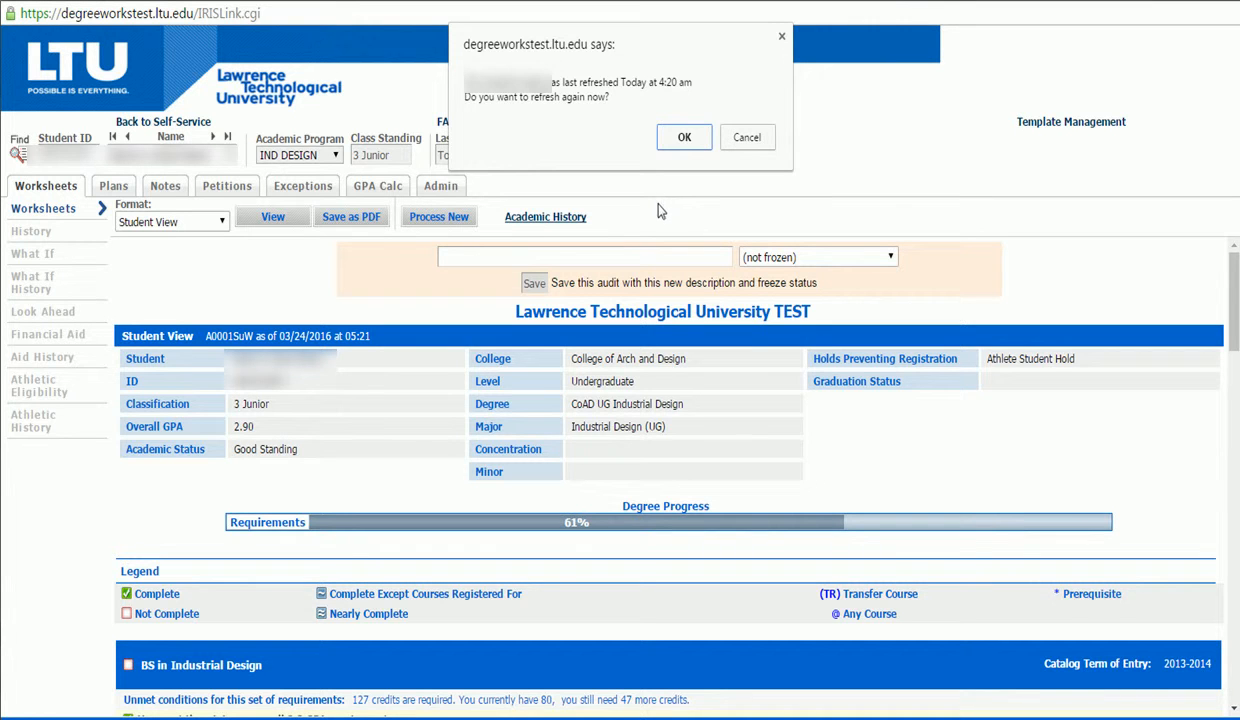
{"action": "left_click", "coordinate": [683, 137]}
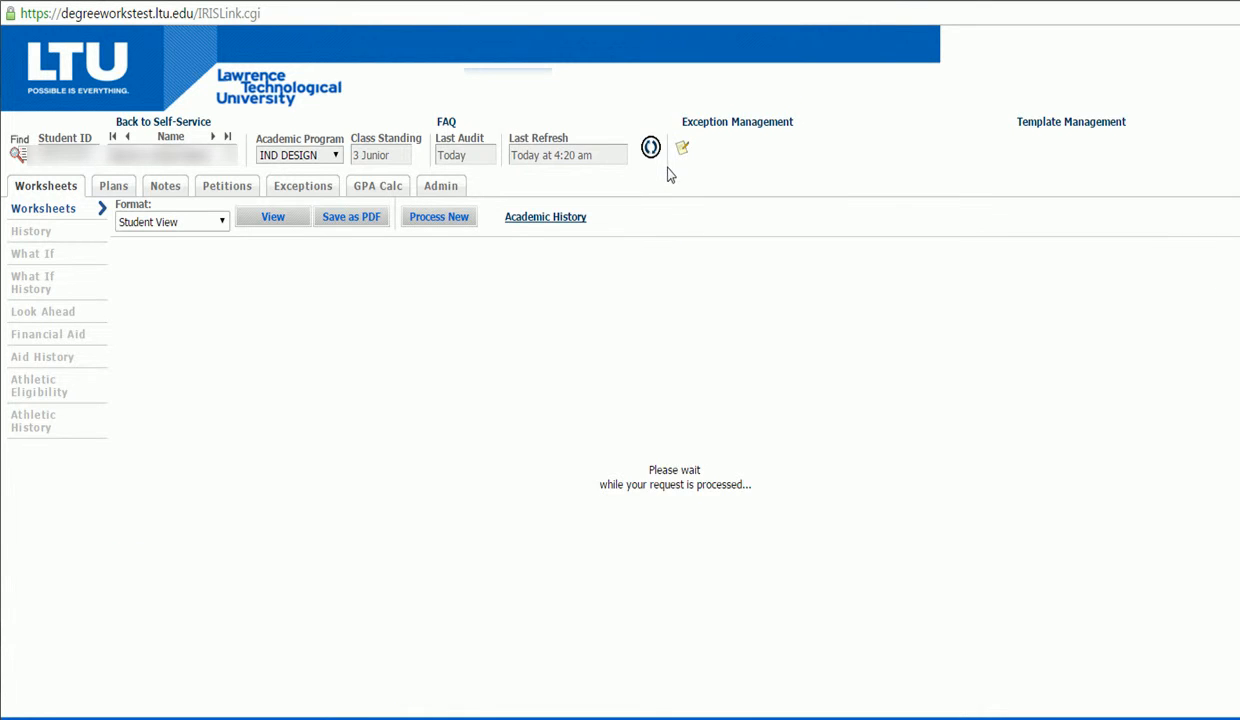
{"action": "left_click", "coordinate": [682, 148]}
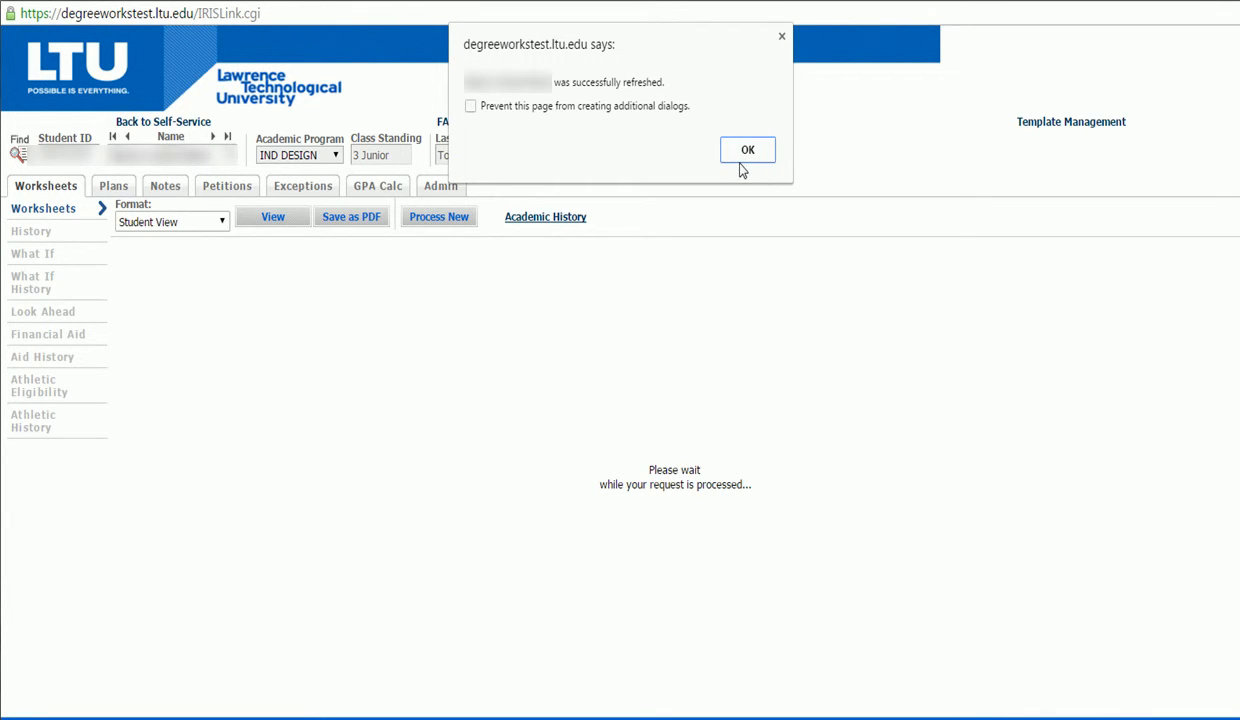
{"action": "left_click", "coordinate": [747, 149]}
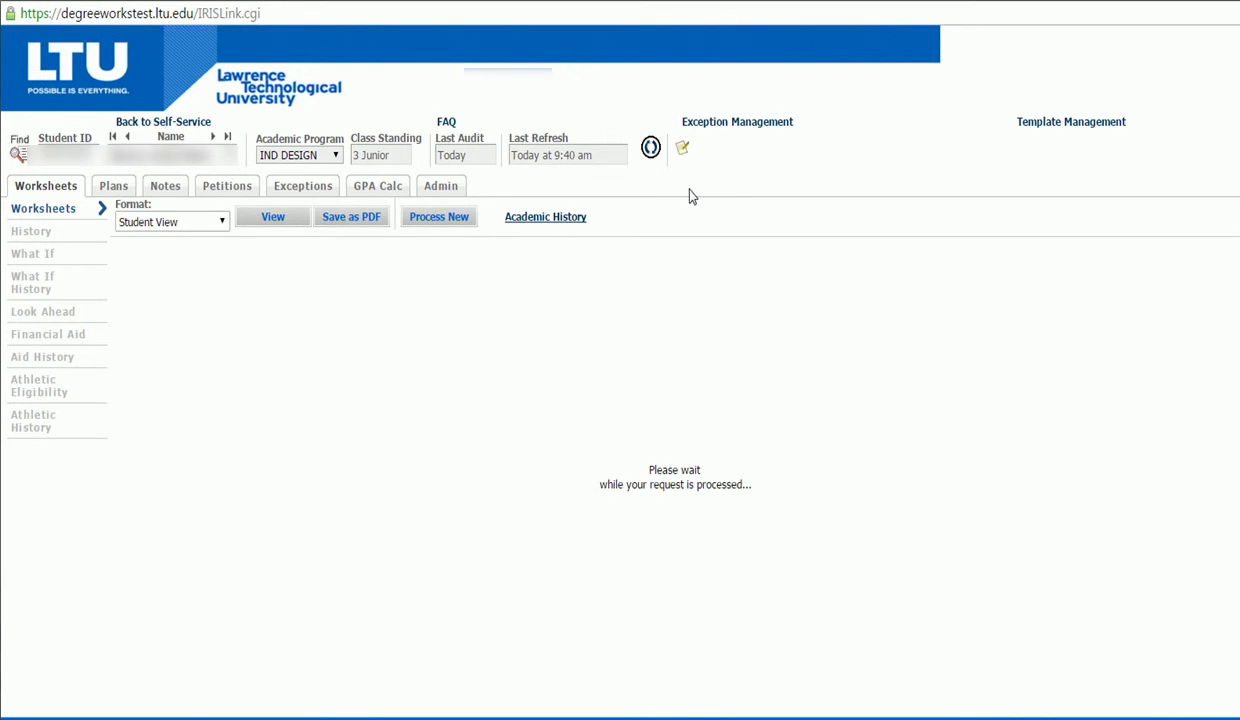